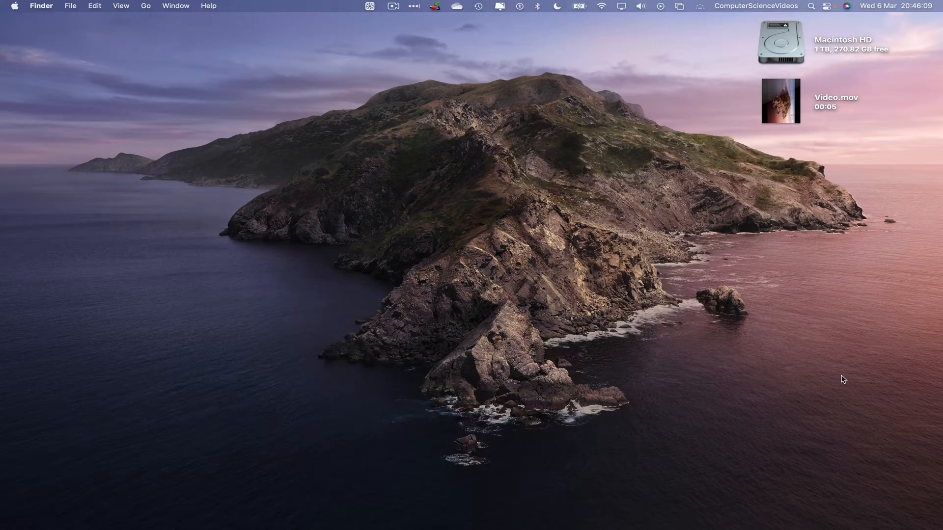
Select Video.mov on the desktop and preview it in Quick Look, showing portrait footage
{"action": "left_click", "coordinate": [780, 100]}
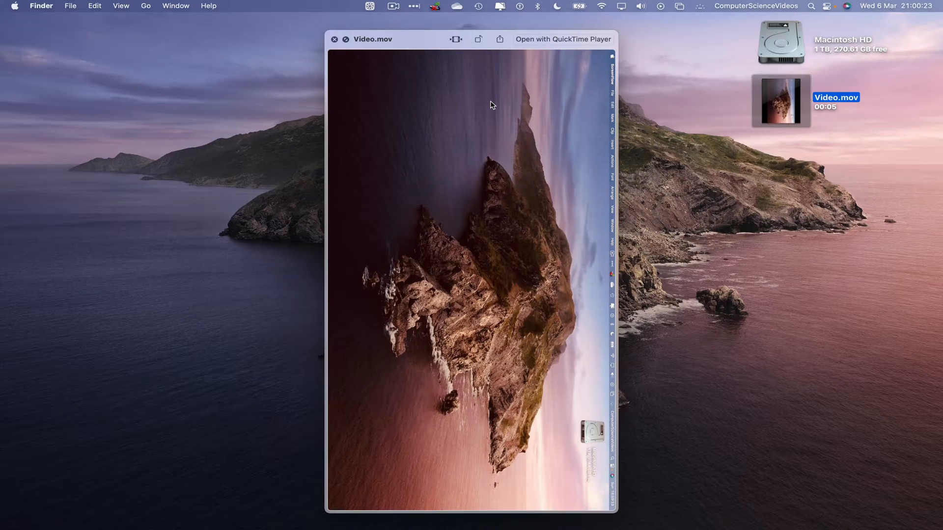
Rotate Video.mov in the Quick Look toolbar so the footage turns landscape
{"action": "left_click", "coordinate": [478, 39]}
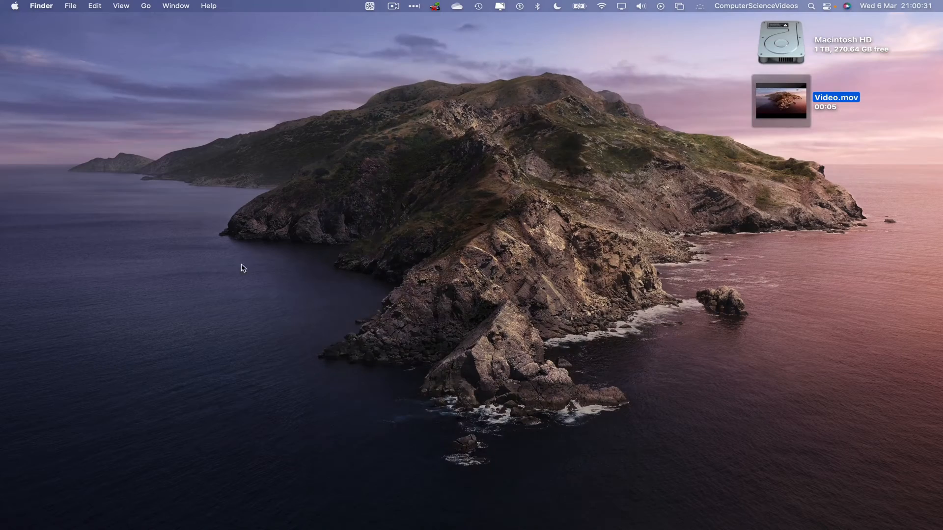
{"action": "mouse_move", "coordinate": [780, 100]}
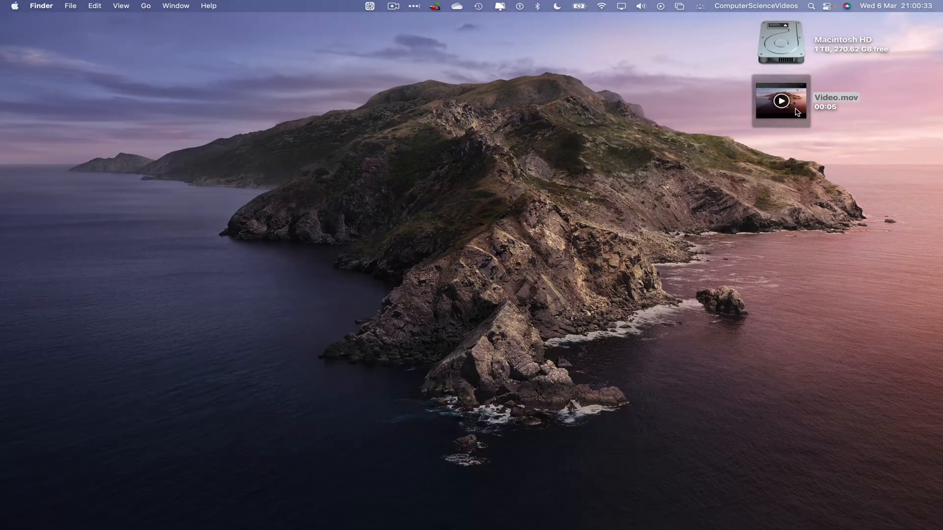
Open Video.mov in QuickTime Player, move its window, and open the QuickTime Player menu
{"action": "double_click", "coordinate": [780, 100]}
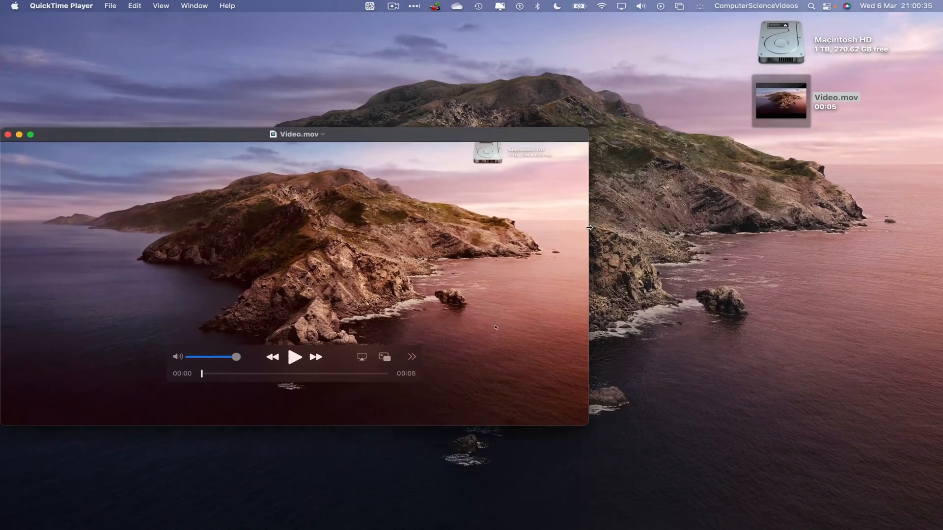
{"action": "left_click_drag", "start_coordinate": [298, 134], "coordinate": [382, 106]}
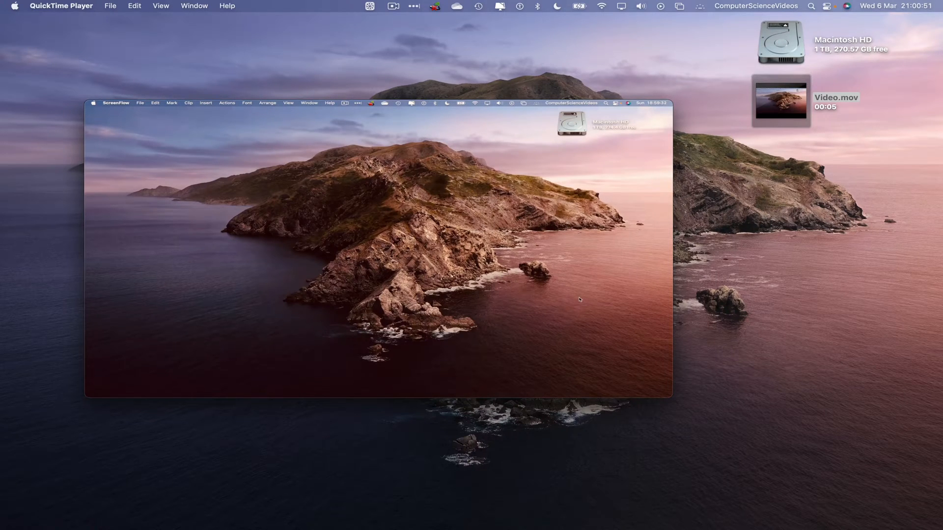
{"action": "left_click", "coordinate": [61, 6]}
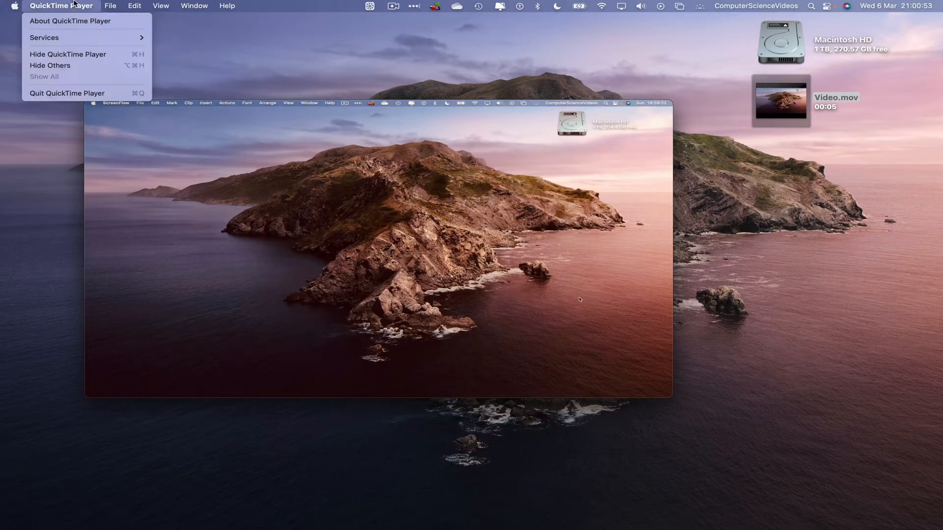